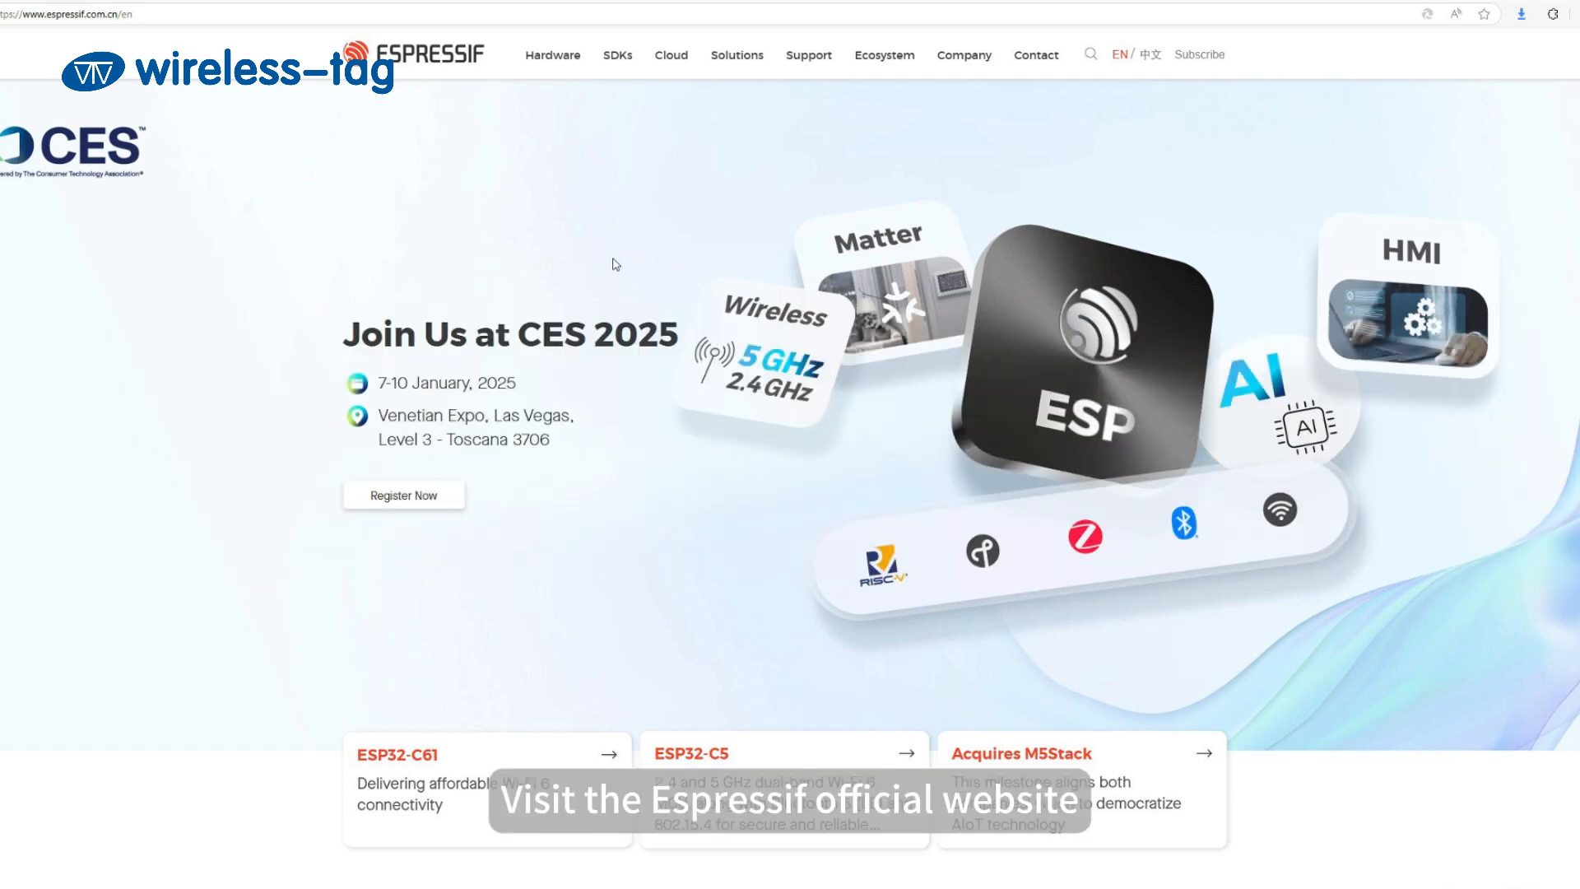
Step: Navigate via Support > Download > Tools to the Espressif download tools list
click(806, 55)
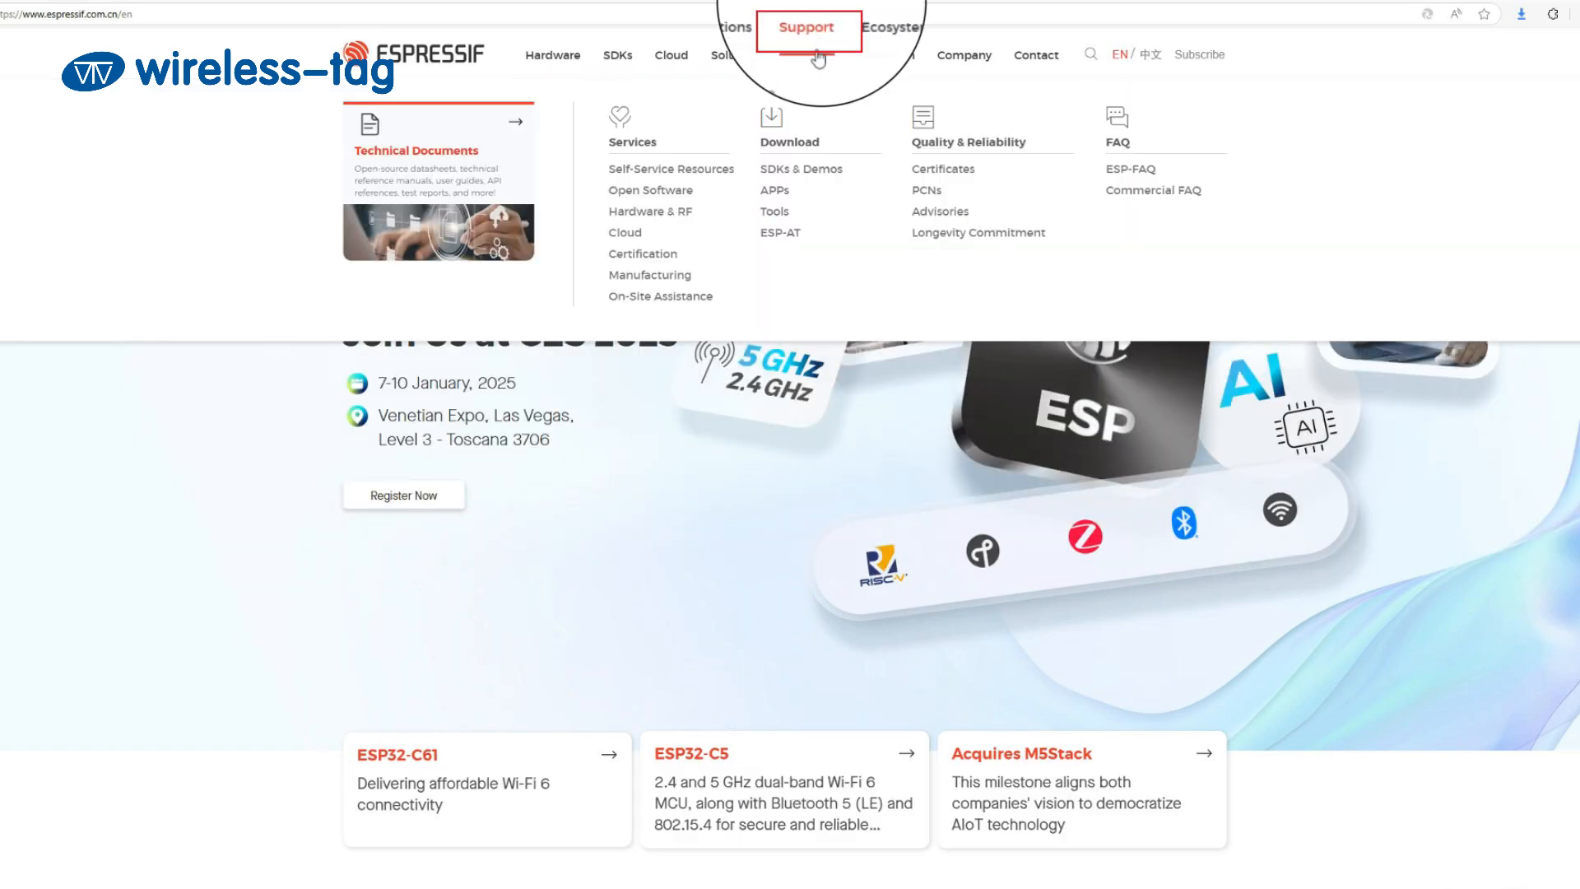
click(774, 210)
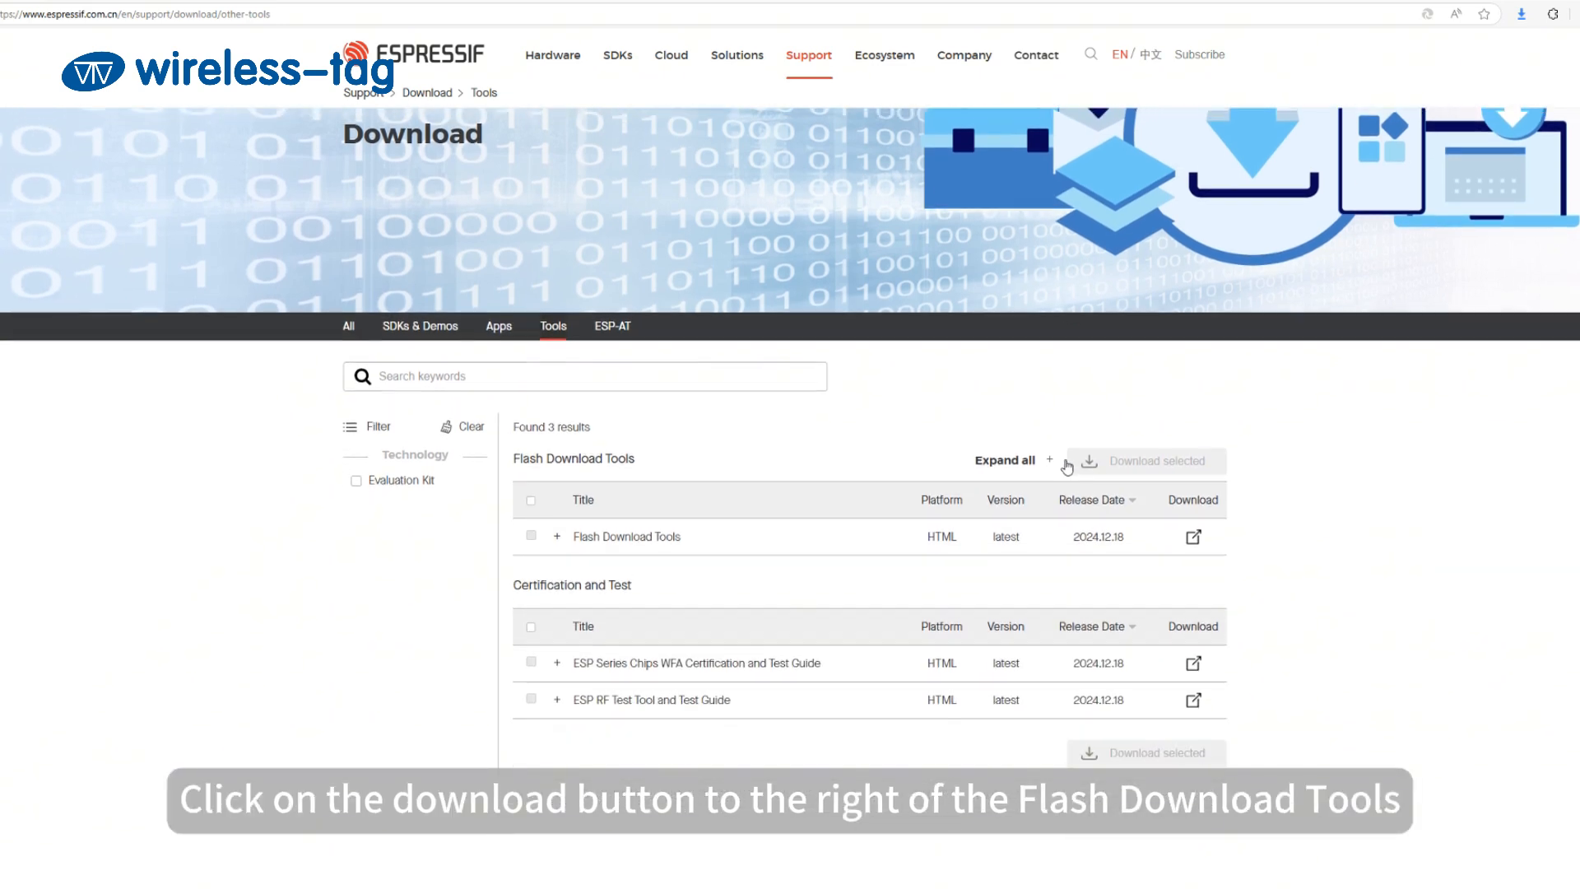
Step: Reach the Flash Download Tool user guide and download the tool software from it
click(1193, 536)
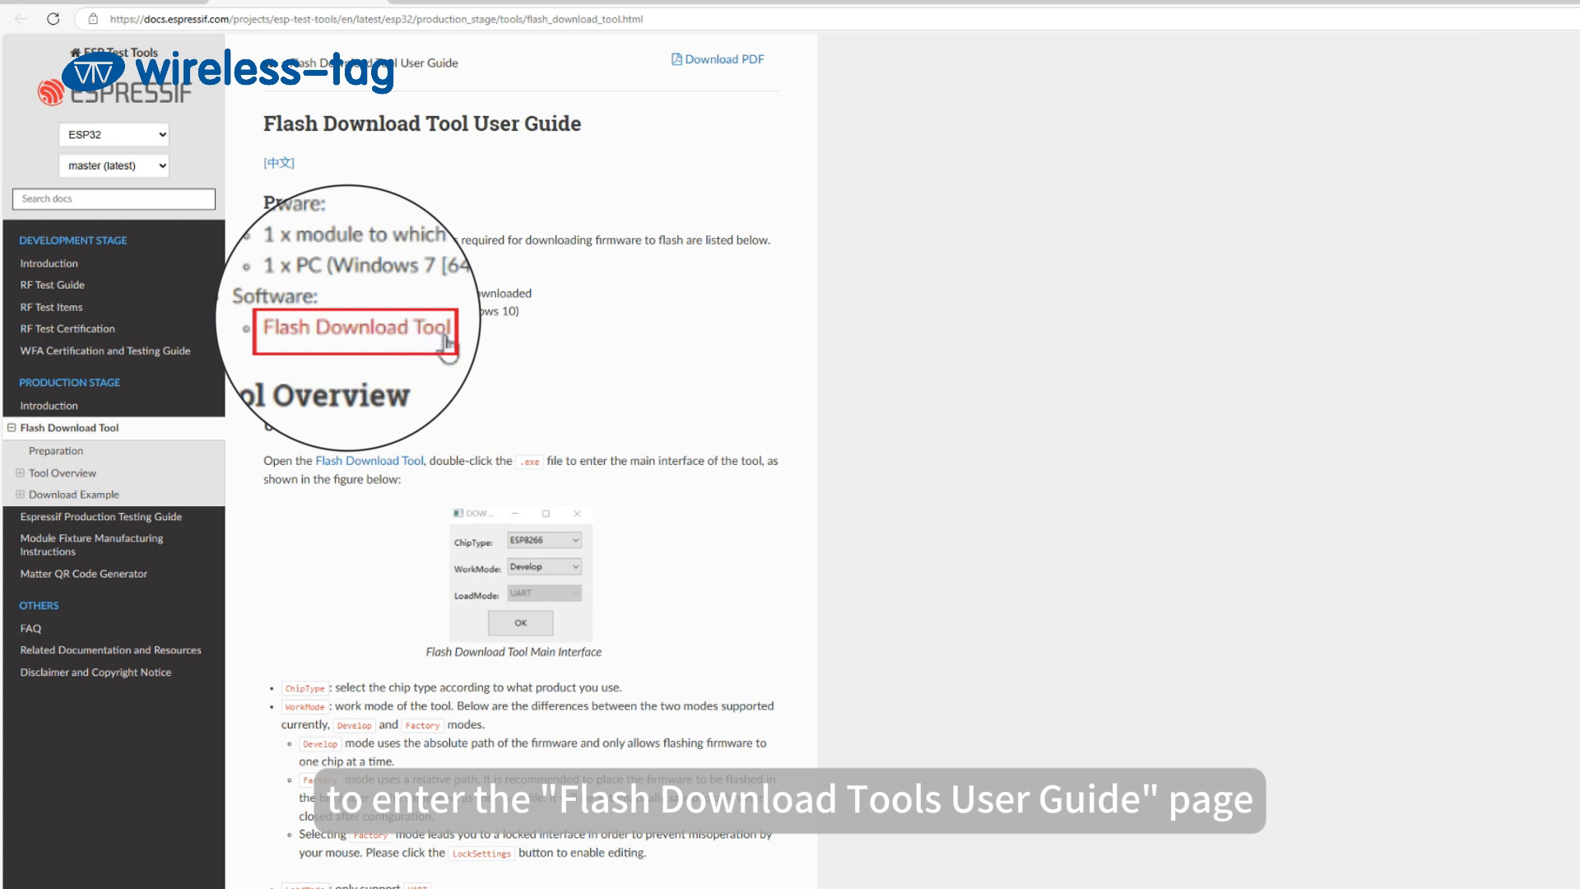
click(354, 325)
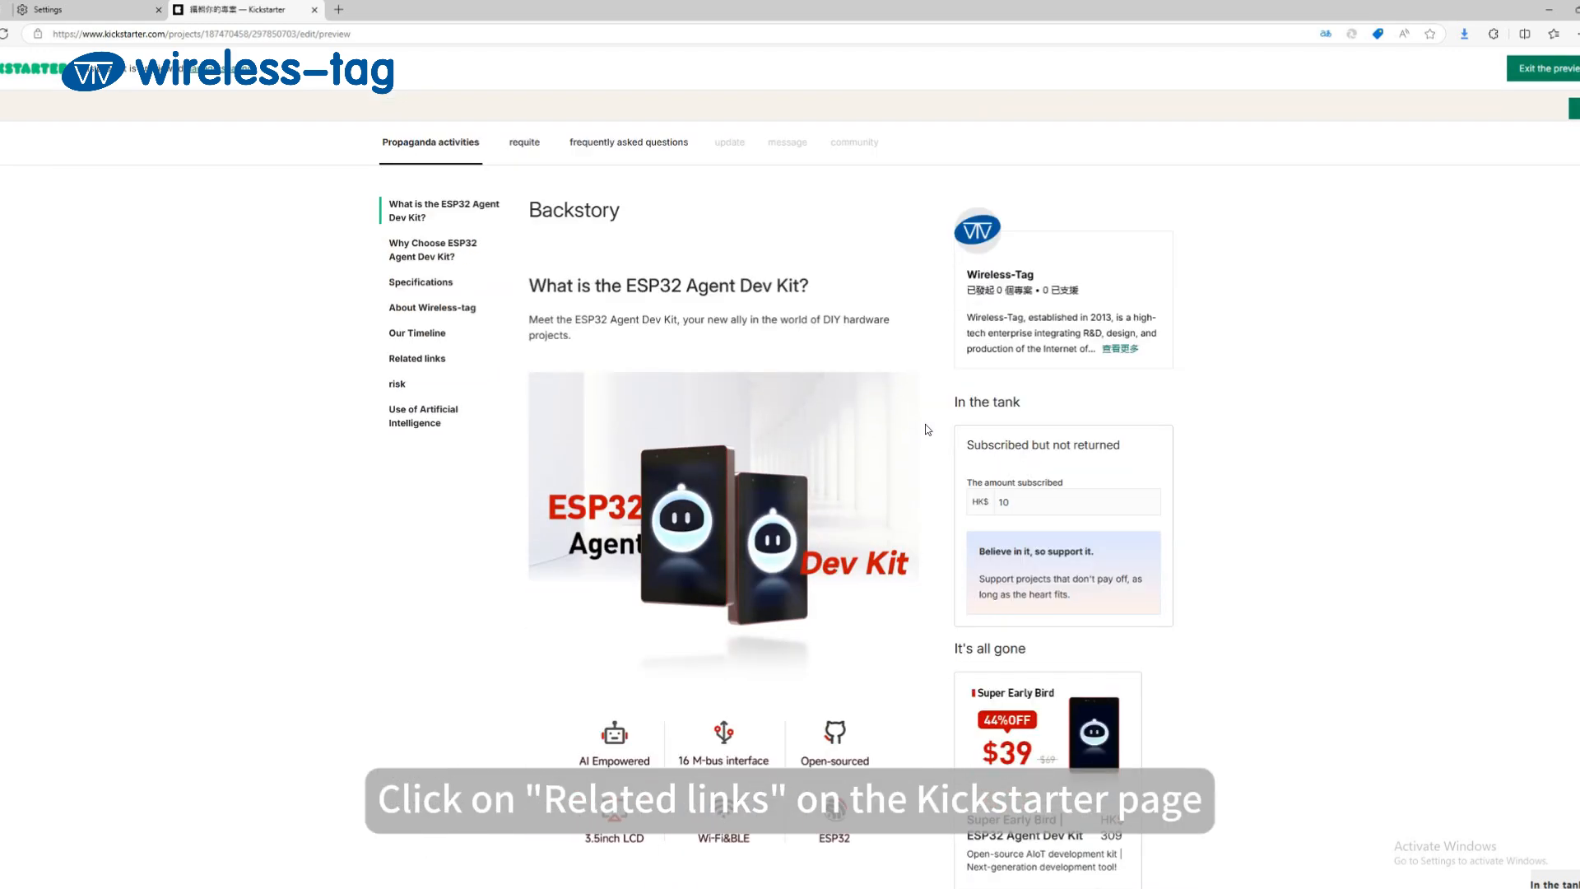
Step: From the project's Related links, follow 'Down Load ESP32 Agent Dev Kit Firmware'
click(416, 357)
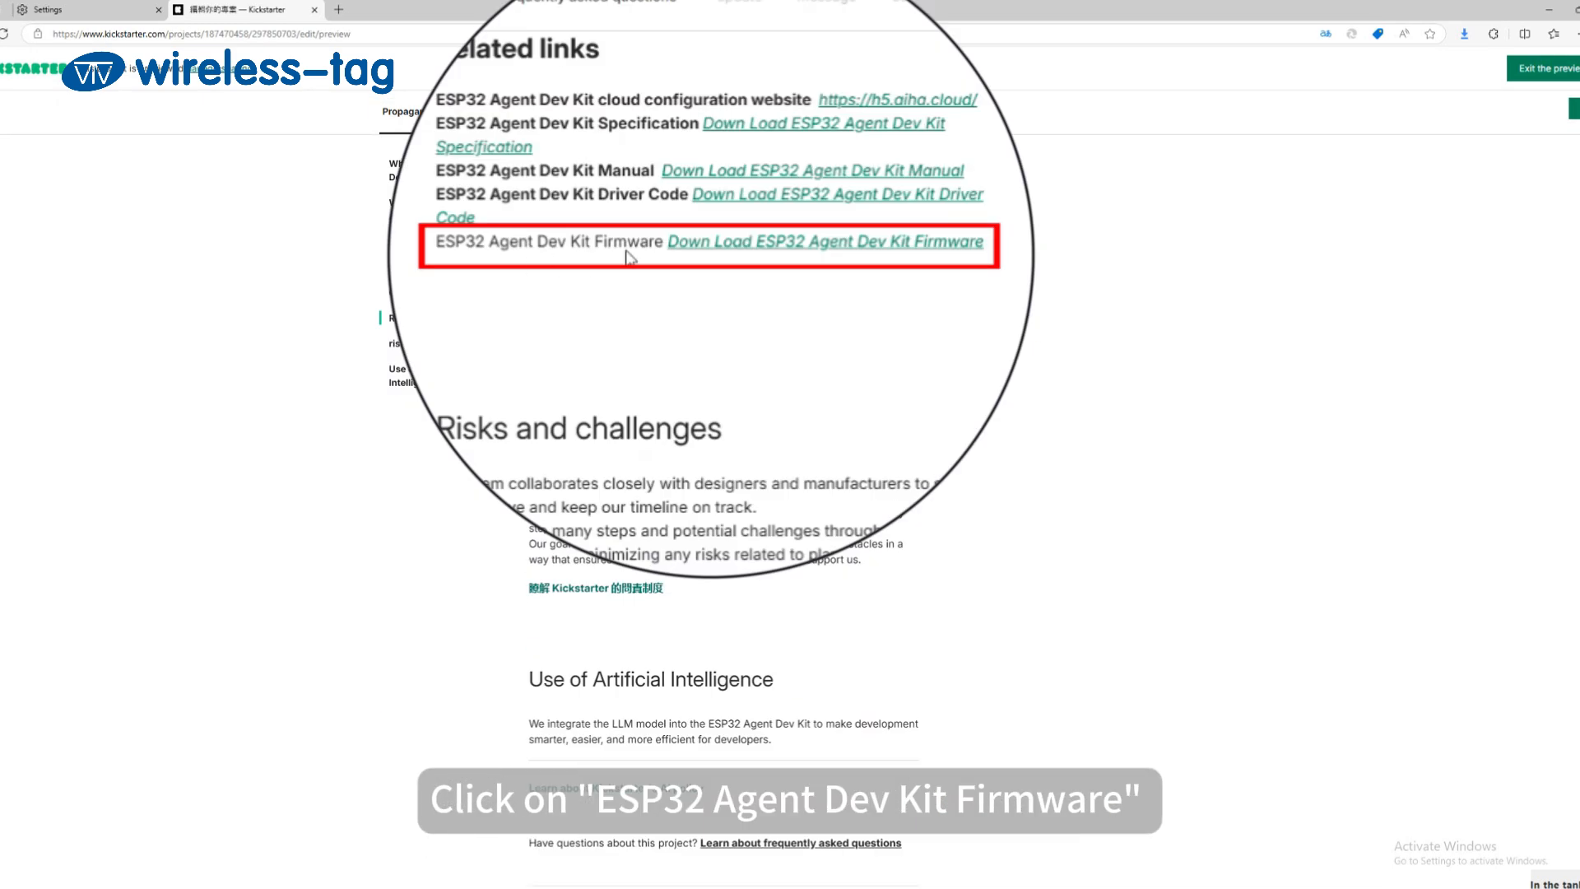
click(824, 240)
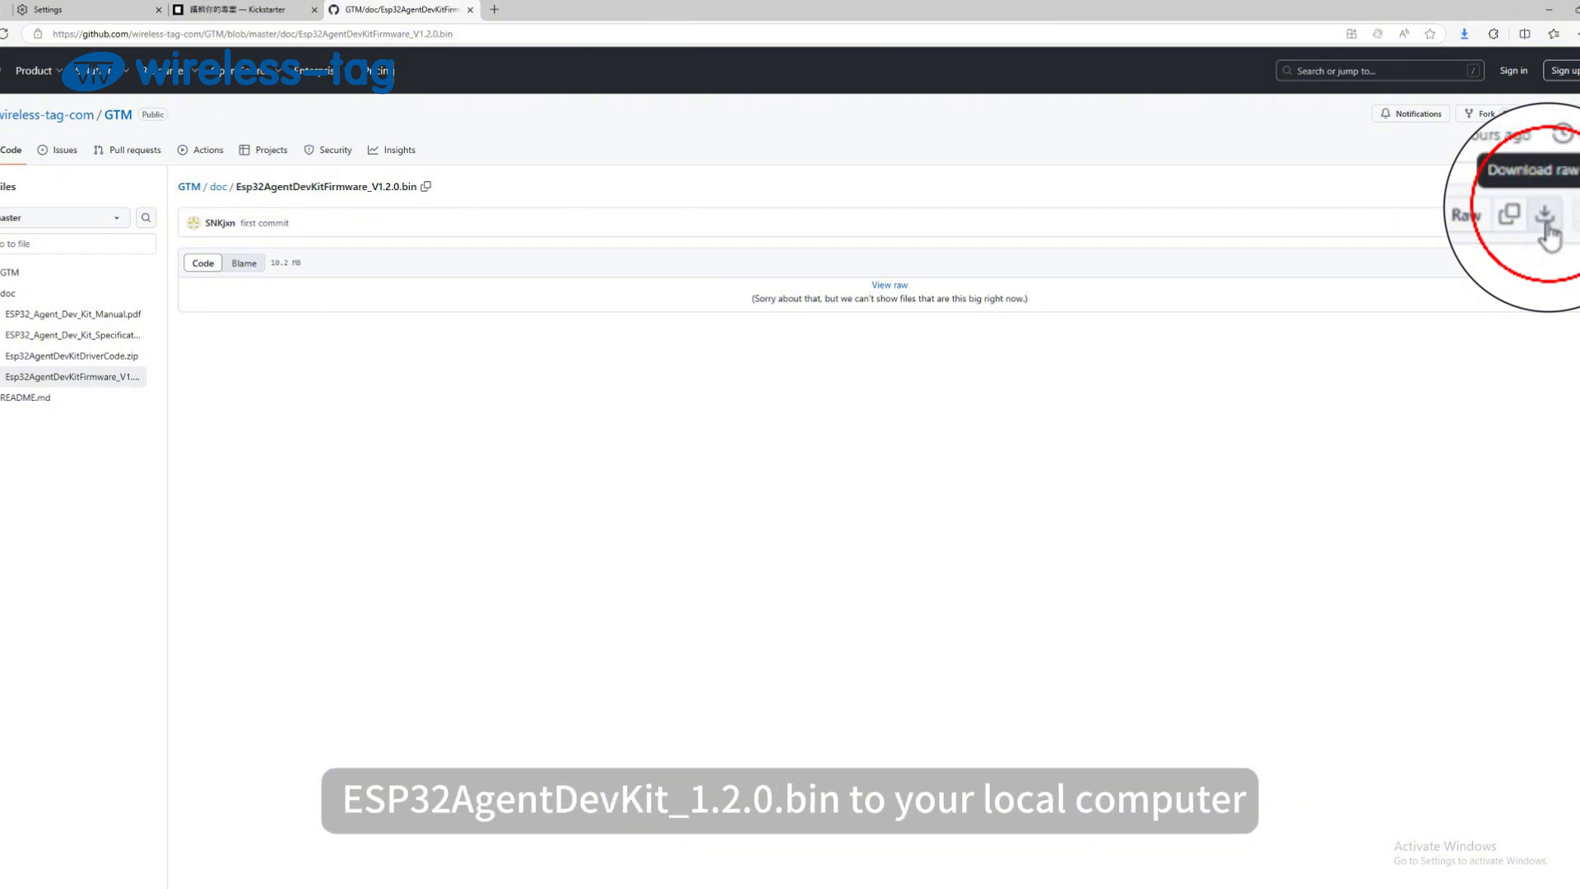
Step: Download and save Esp32AgentDevKitFirmware_V1.2.0.bin as a raw file from GitHub
click(1545, 212)
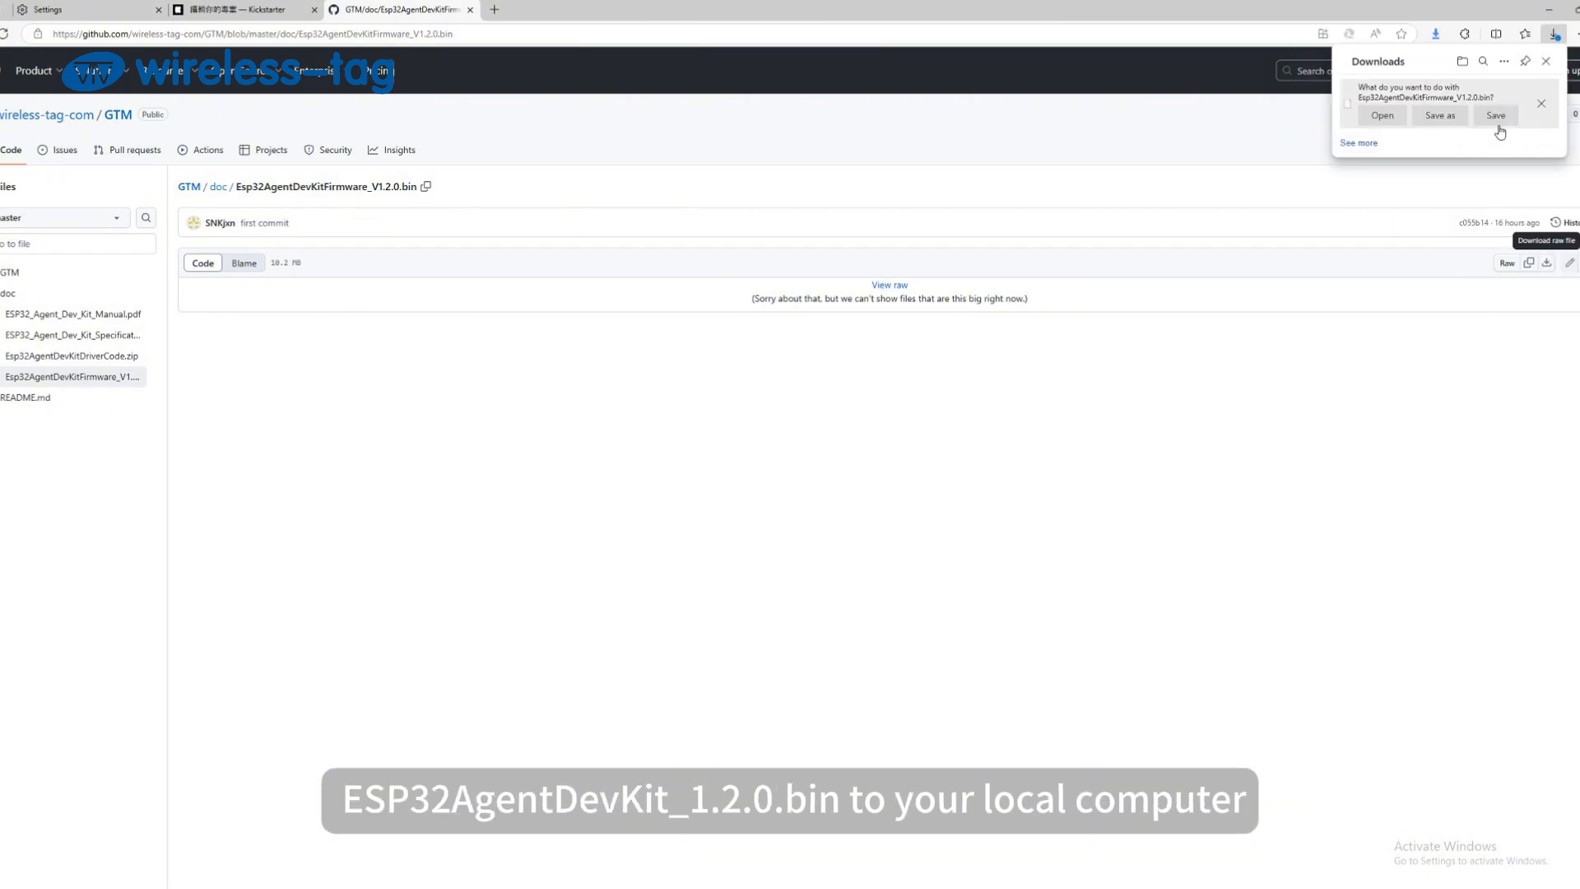
click(1495, 114)
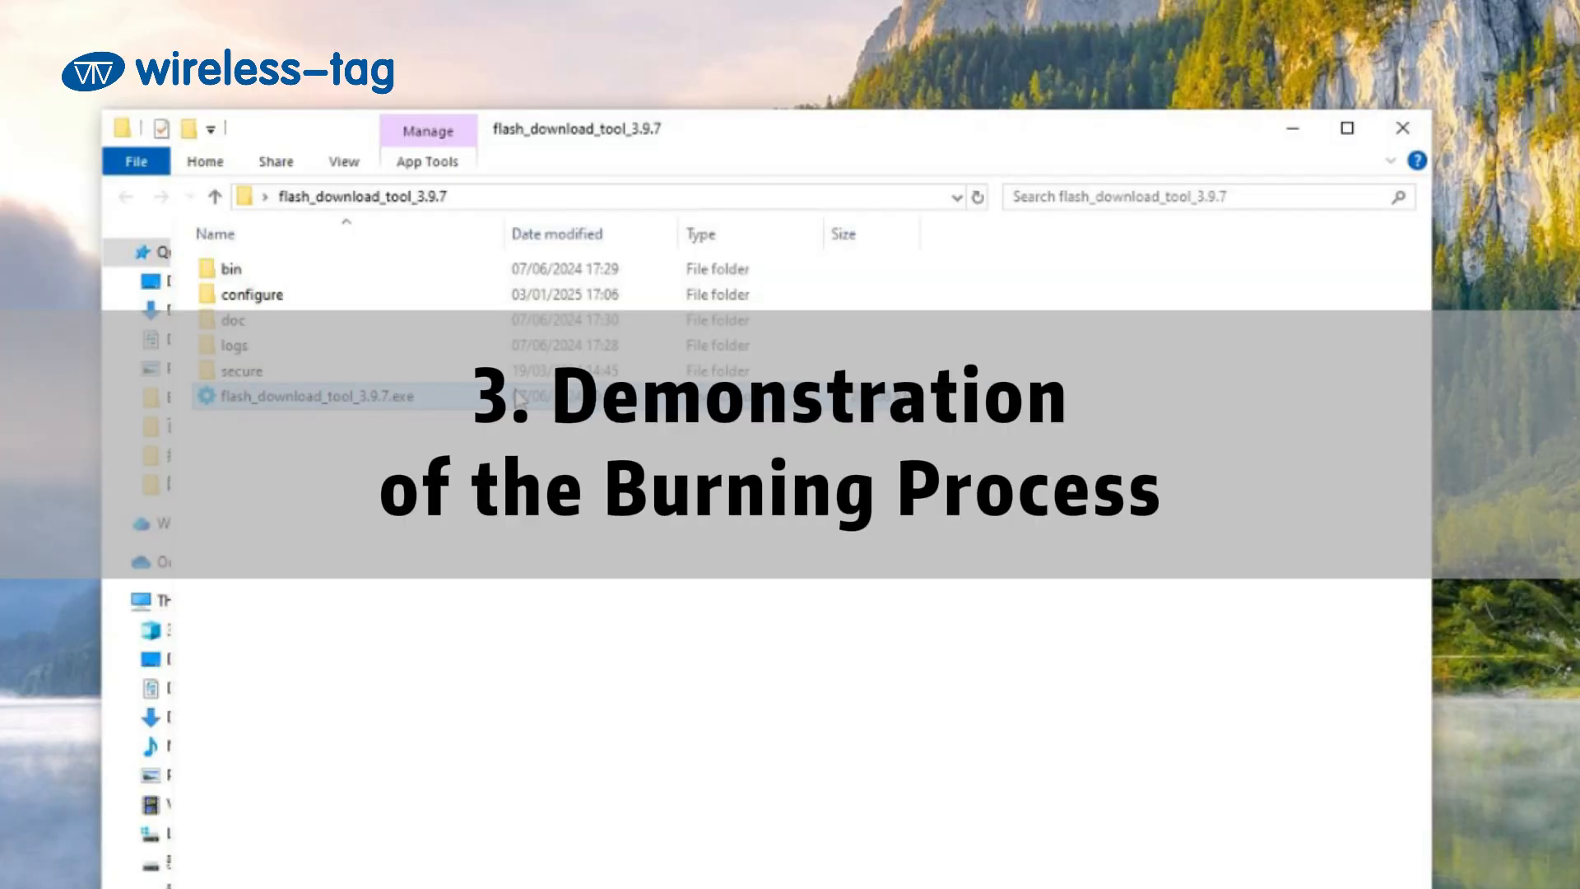
Step: Launch flash_download_tool_3.9.7.exe with ChipType ESP32-S3, Develop mode and UART load mode
double_click(325, 395)
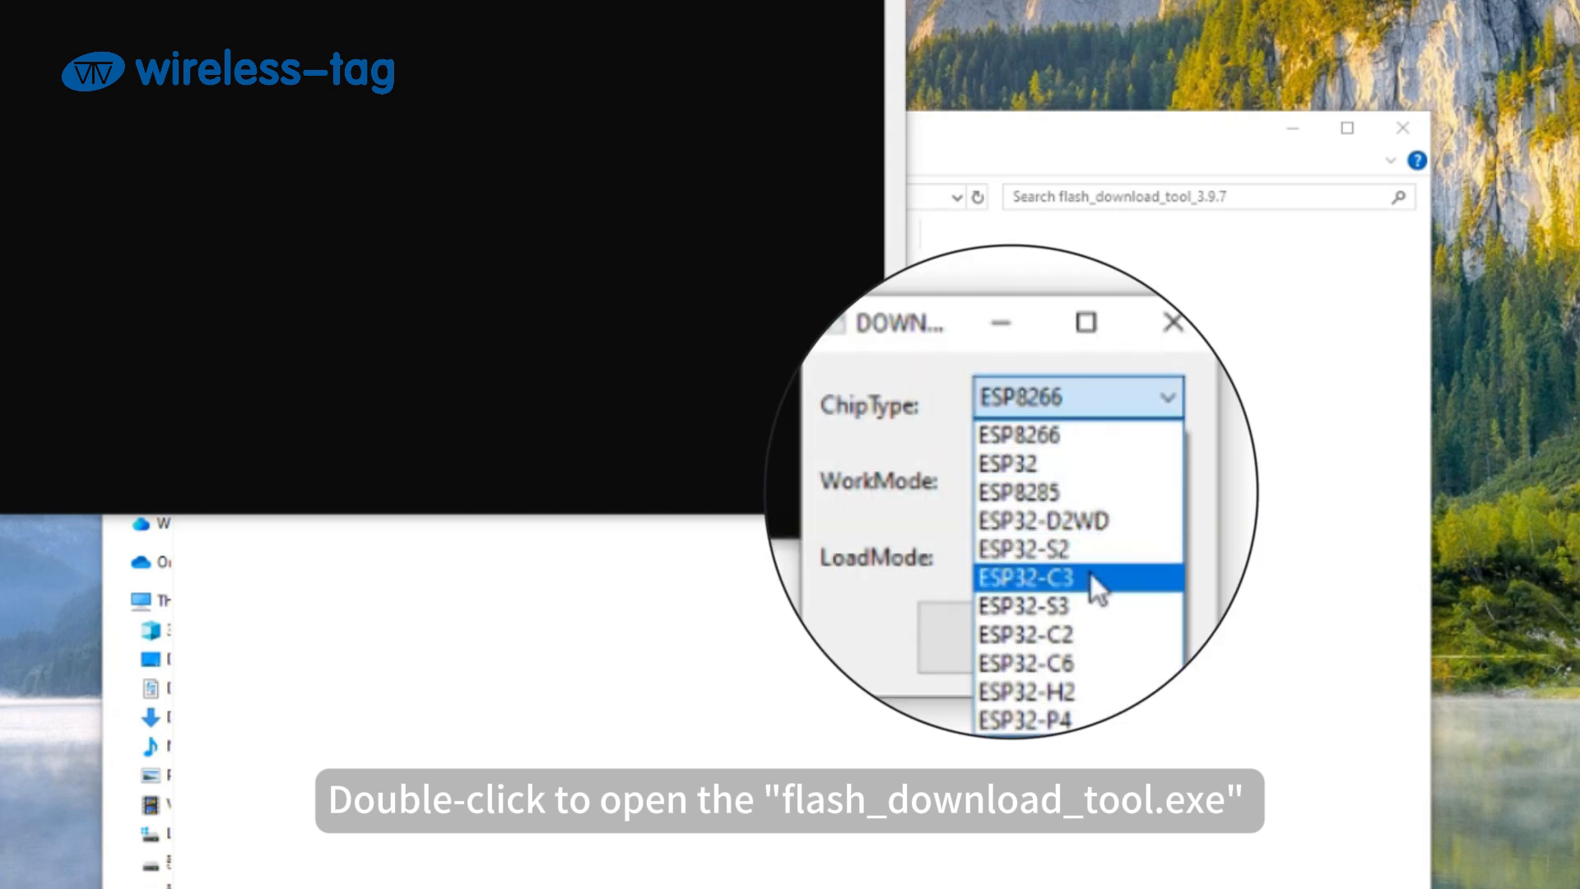
click(1024, 605)
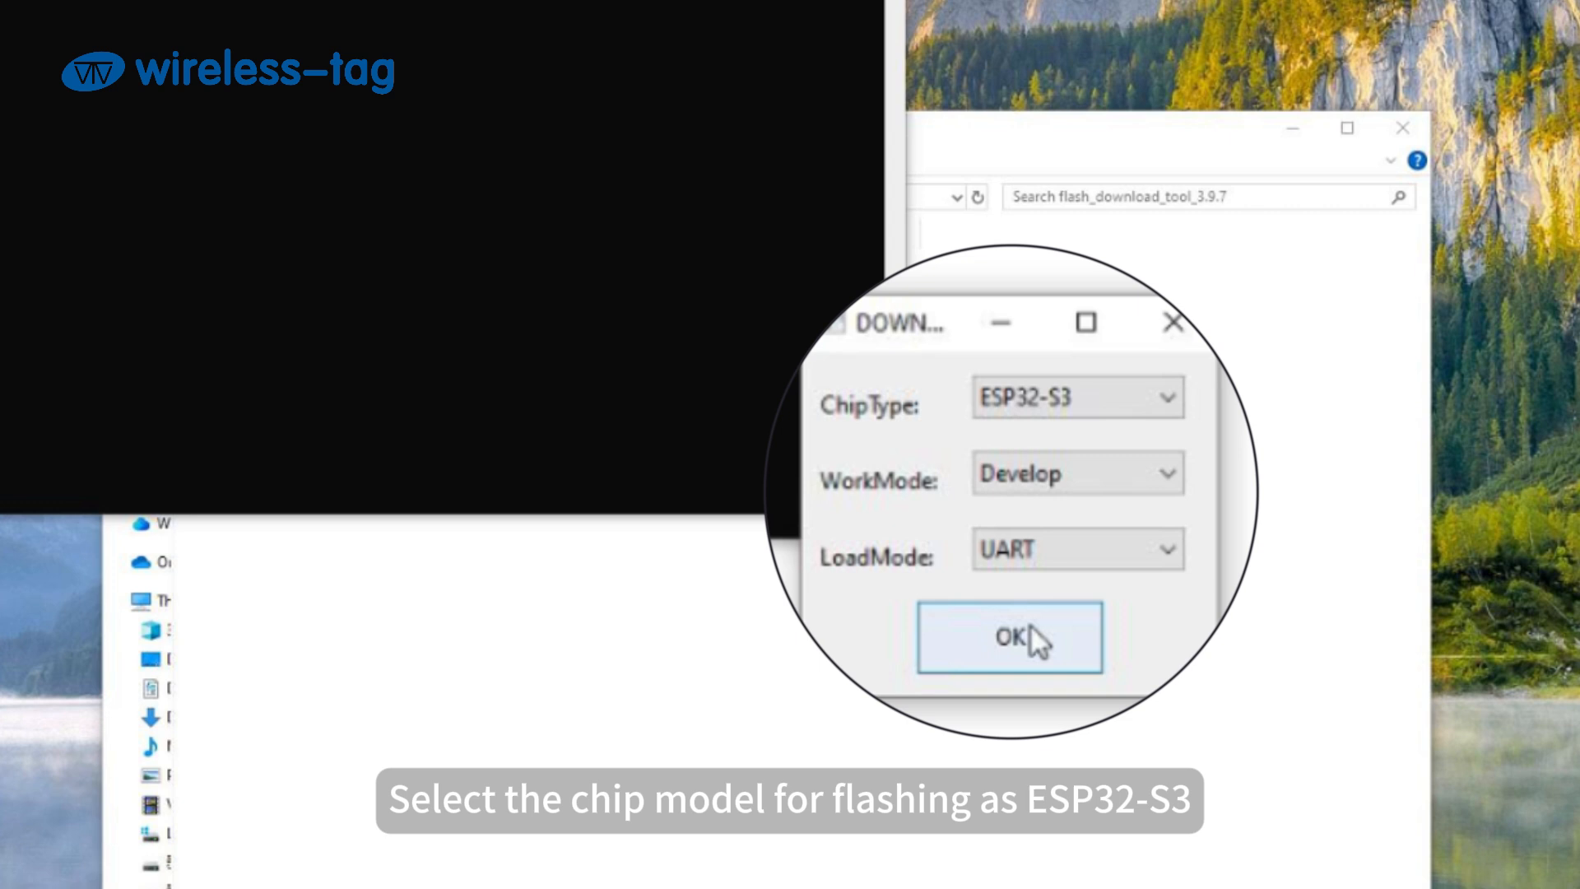
click(1007, 639)
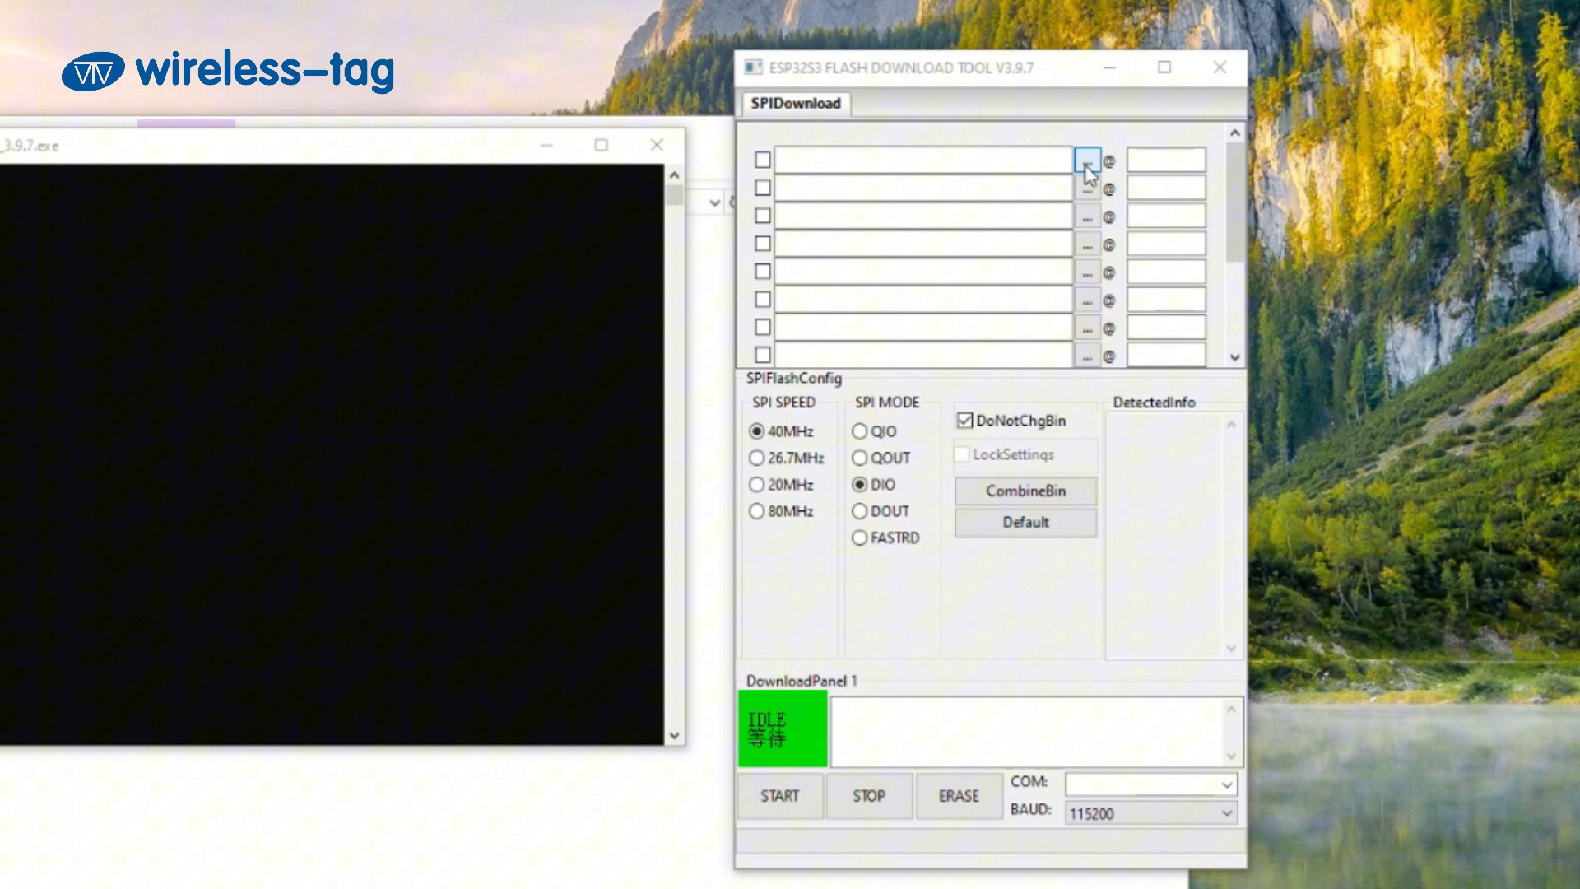
Step: Load the V1.2.0 firmware .bin into the first row at burn address 0x0
click(1086, 160)
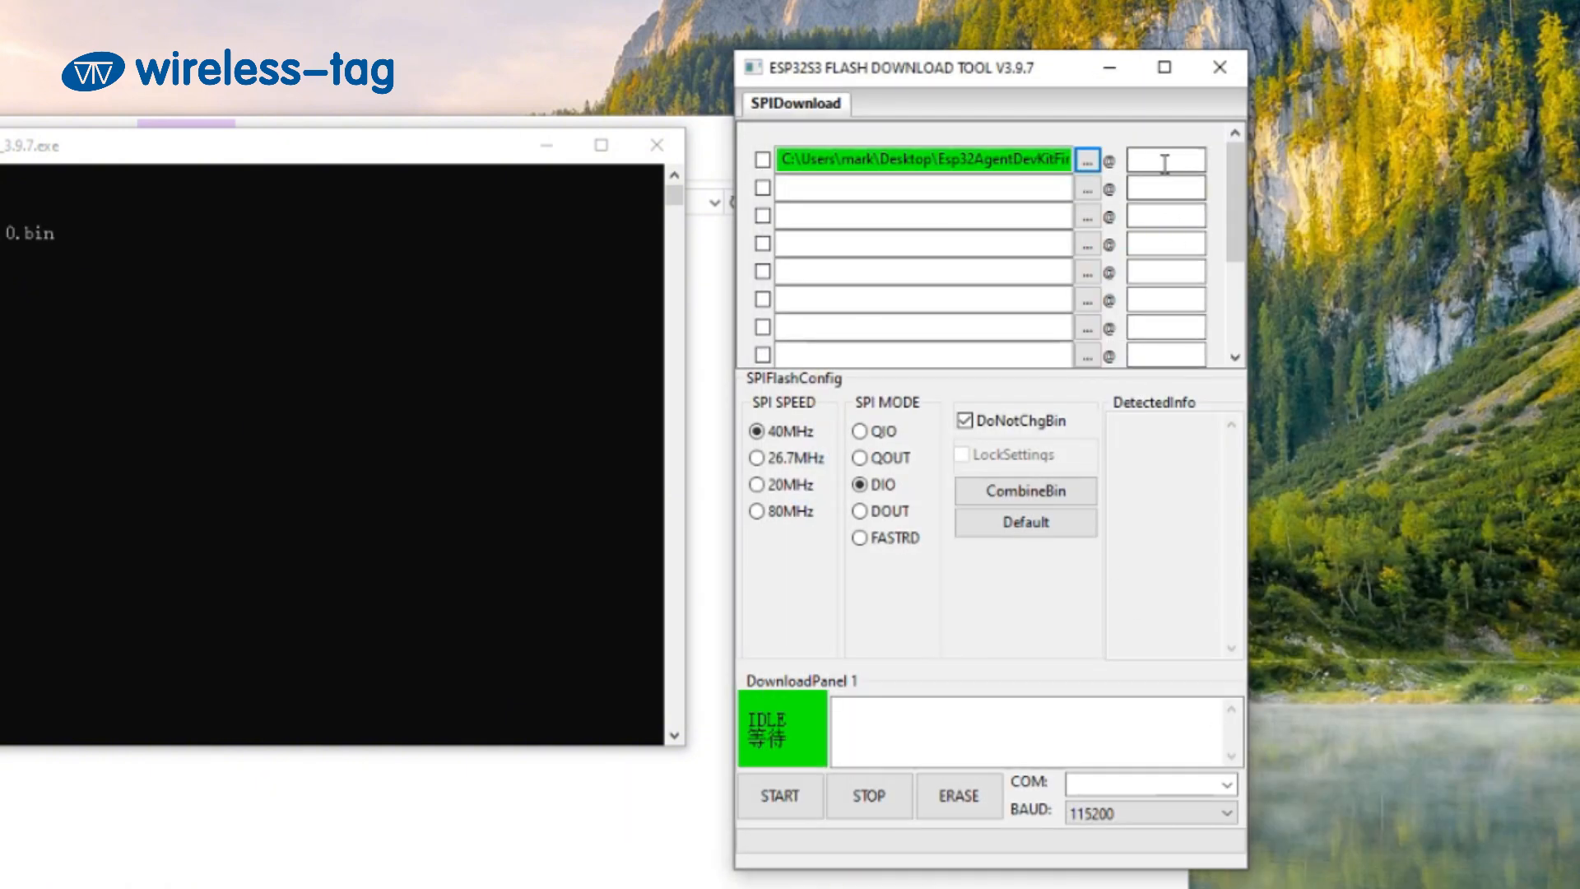
text(0x)
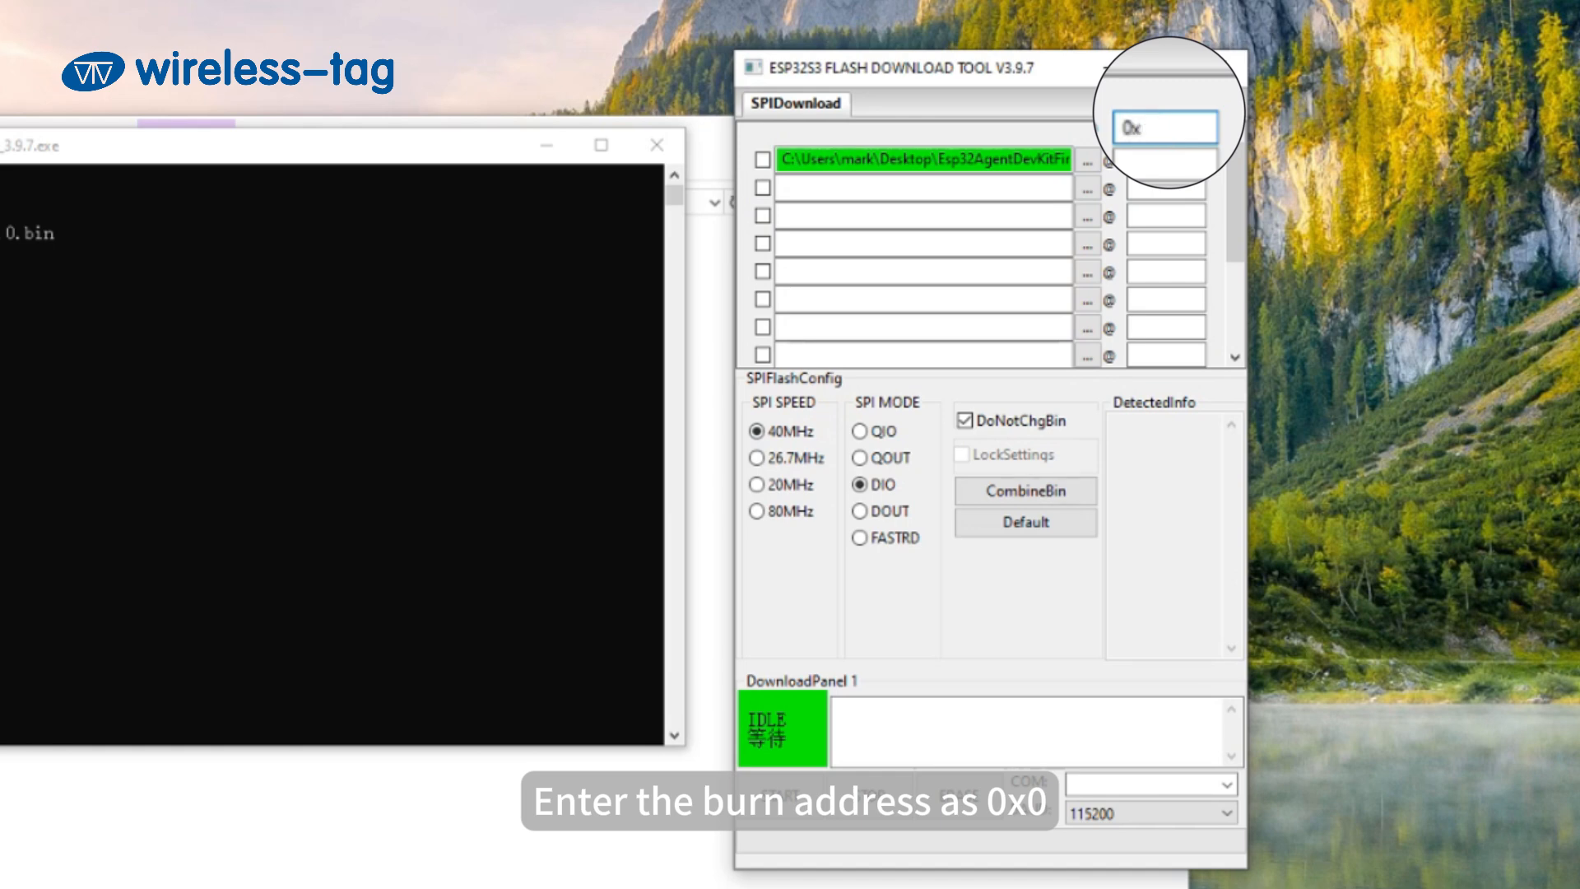
click(762, 160)
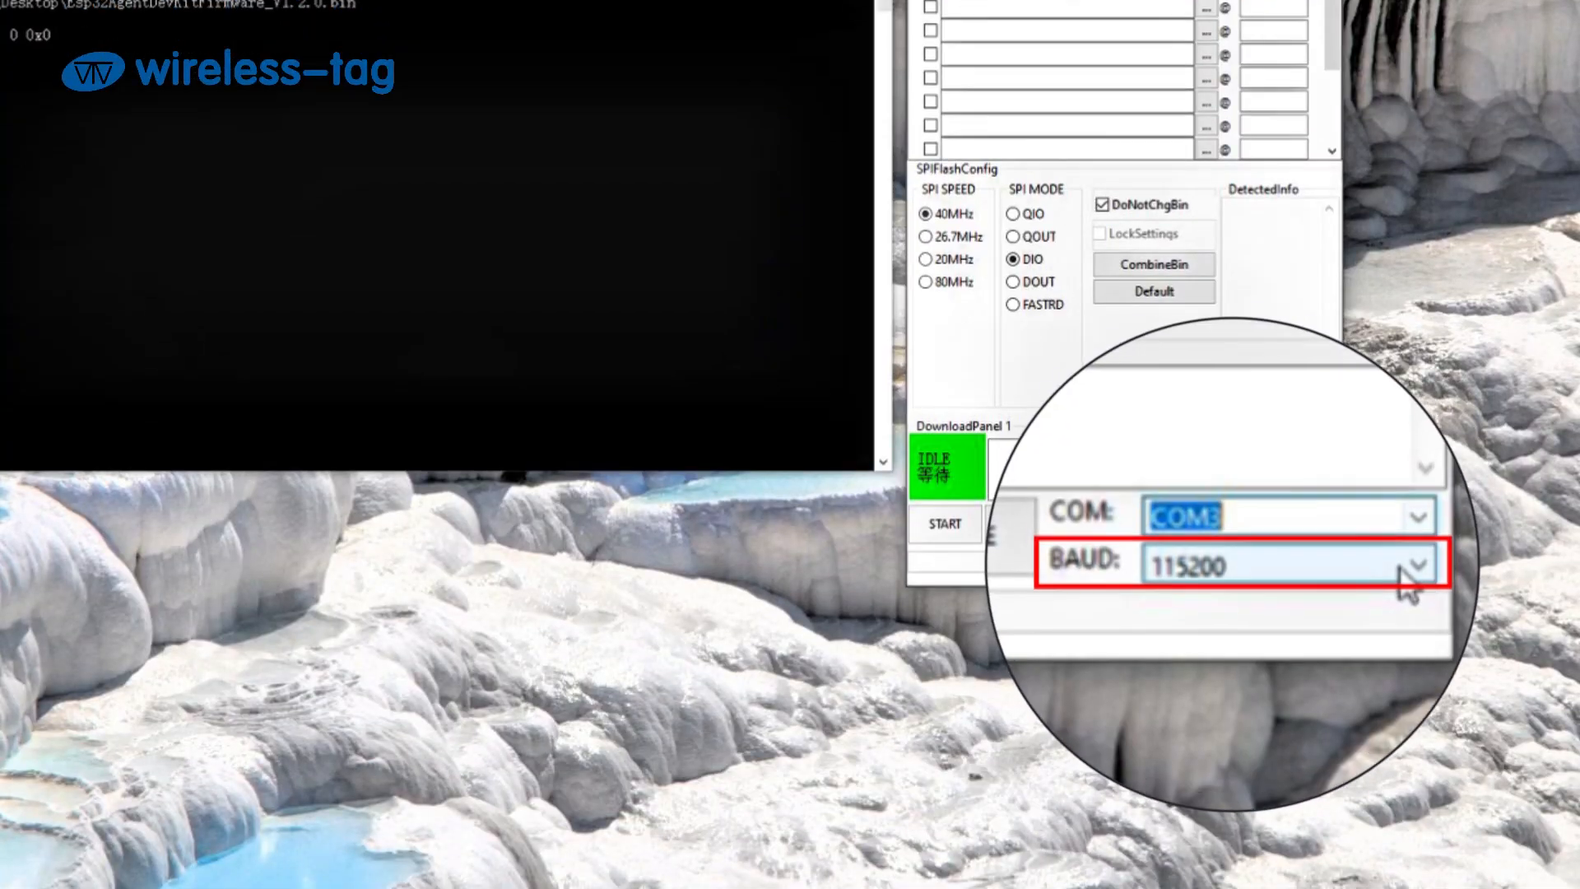
Step: Set the baud rate to 1152000 for the COM3 connection
click(1416, 561)
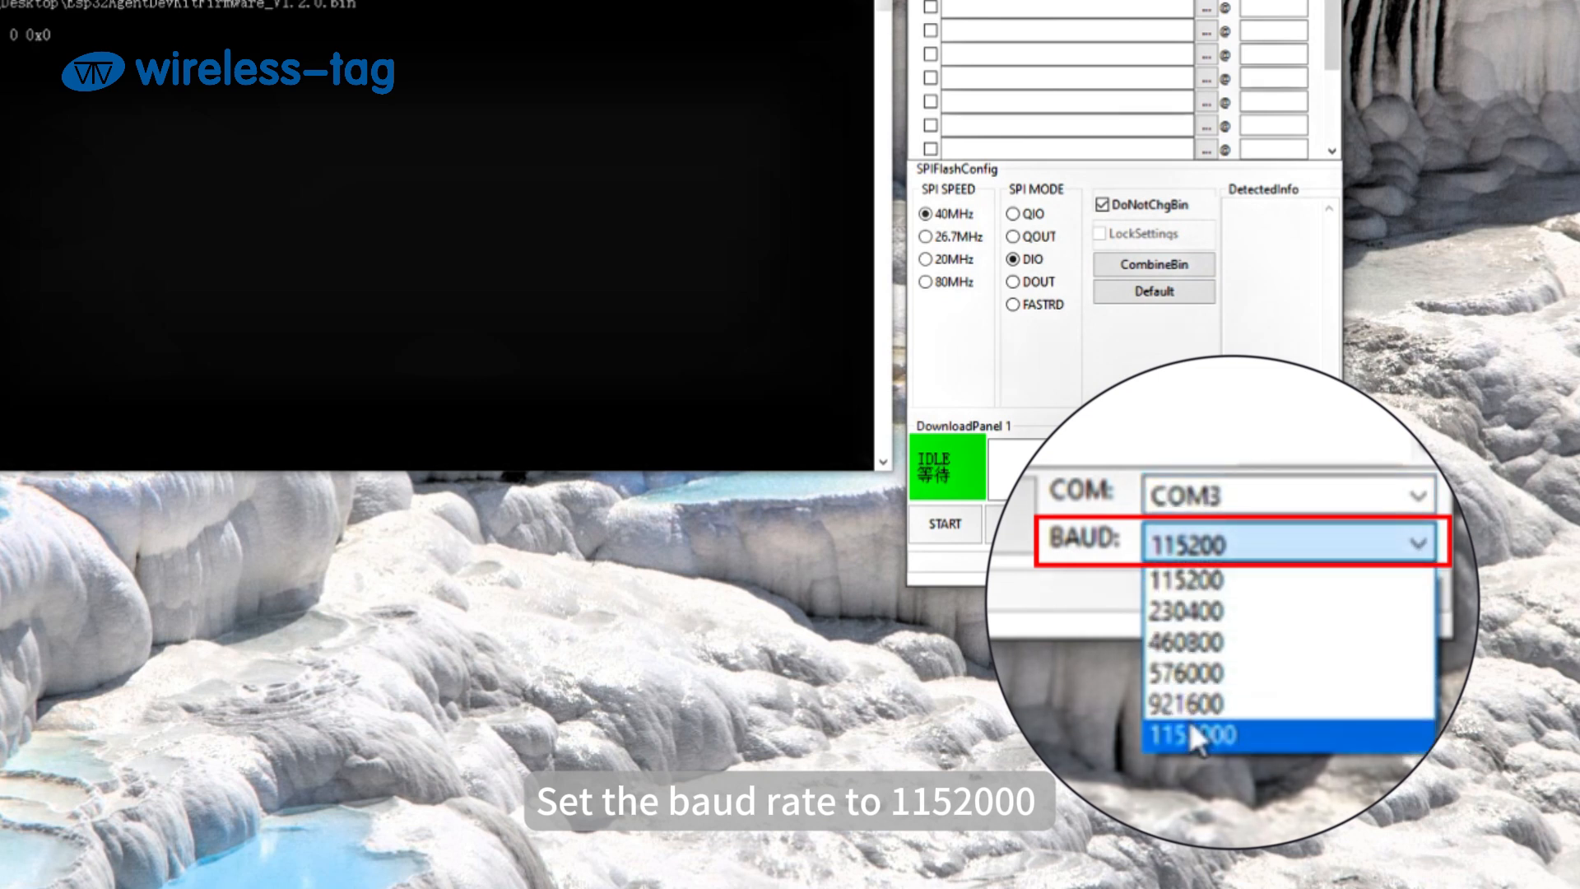
click(1192, 738)
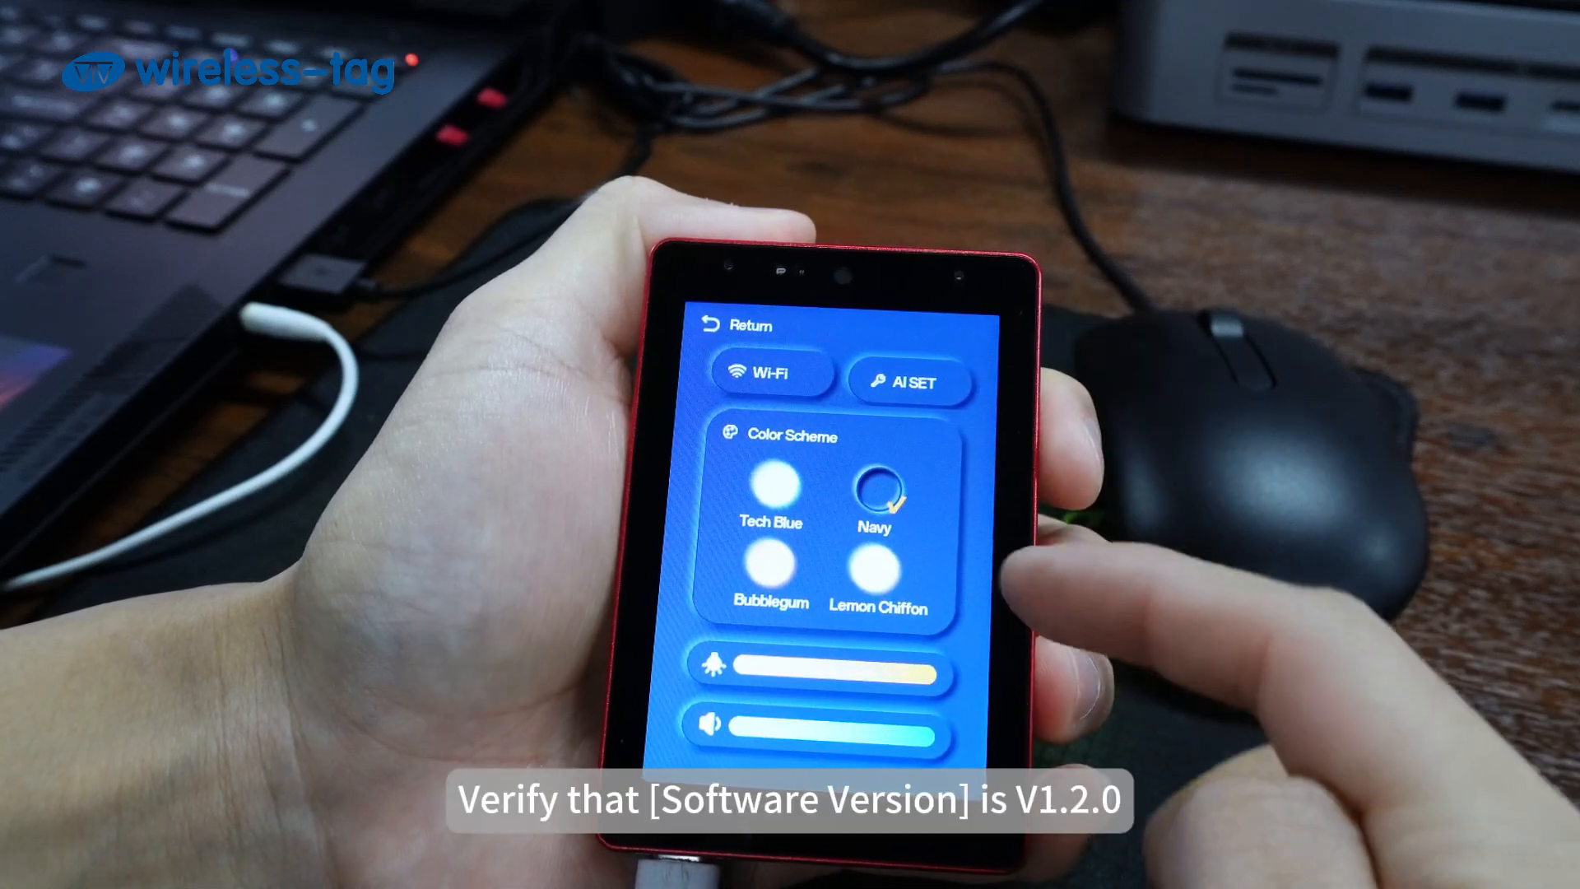
Step: Scroll the device settings to confirm Software Version reads v1.2.0
scroll(down, 3)
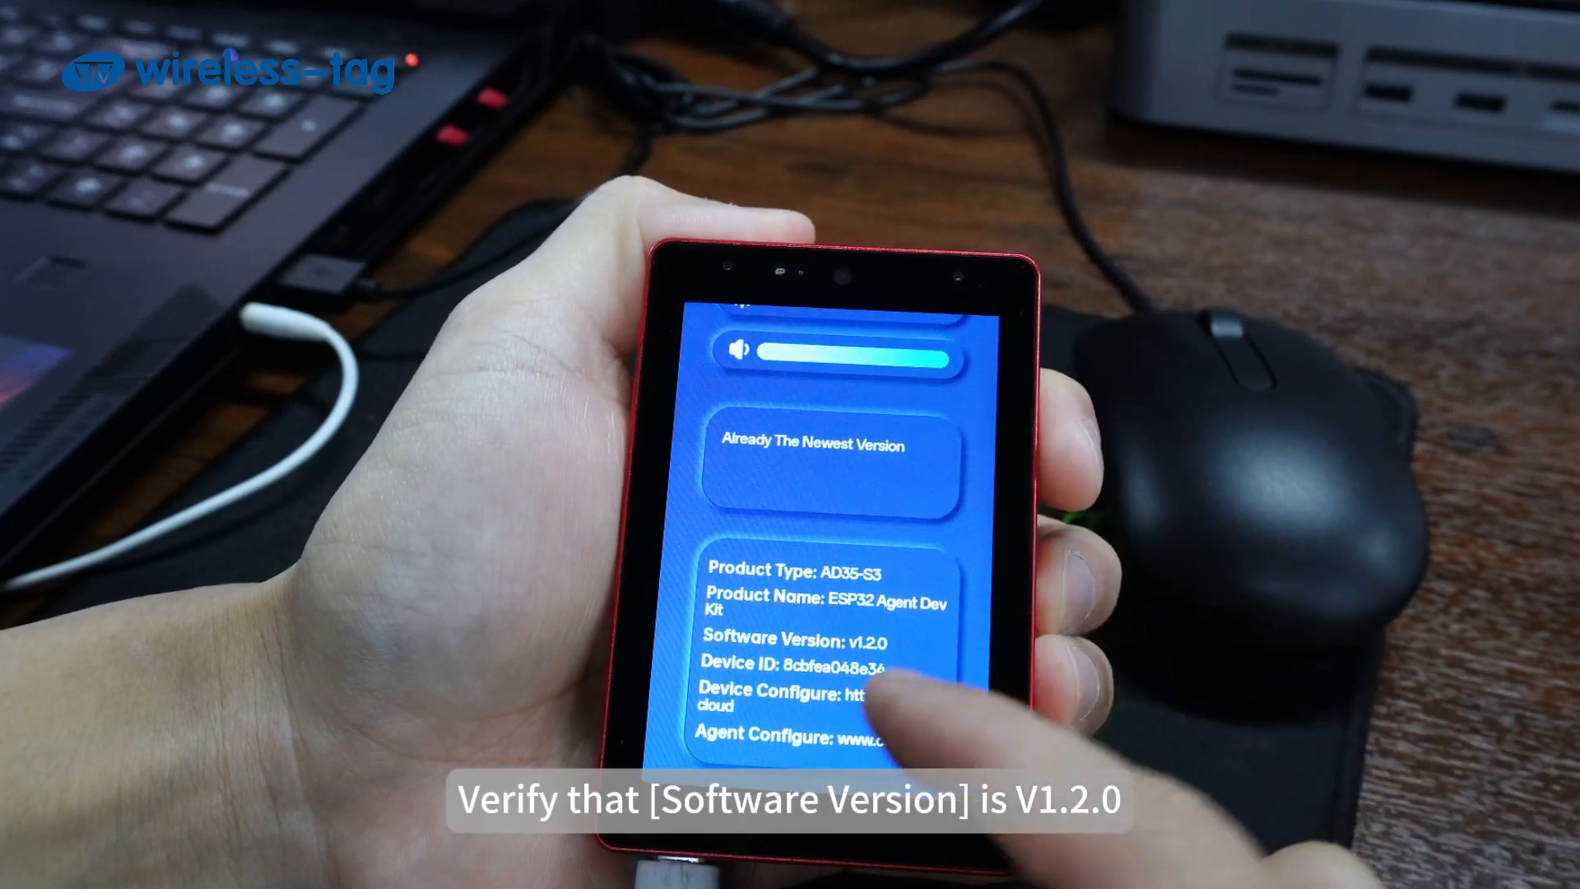